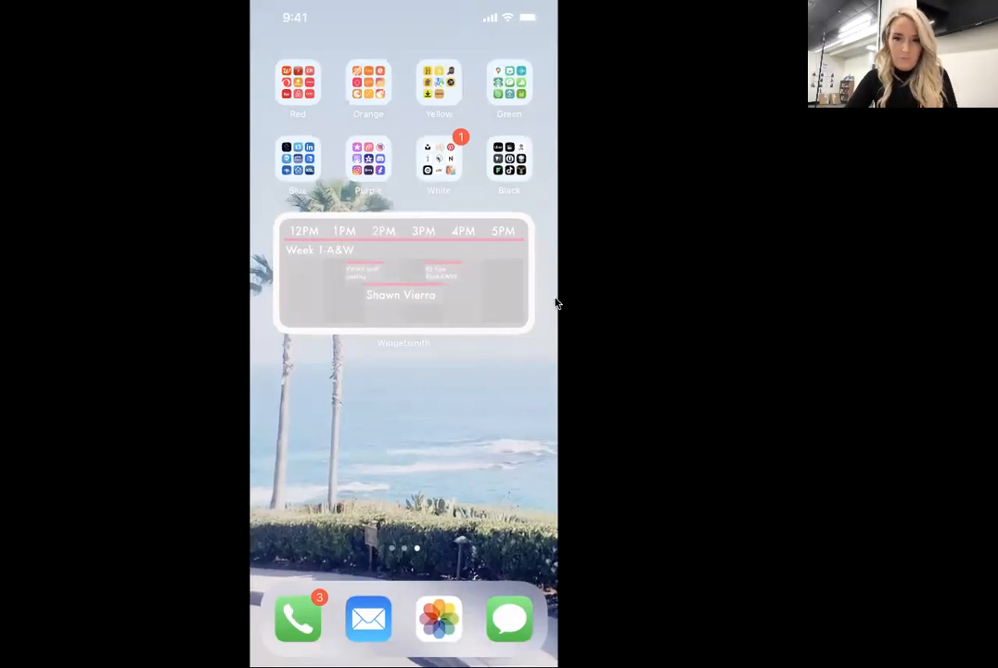
- Launch the KW Command app from Spotlight by searching 'com'
{"action": "type", "text": "com"}
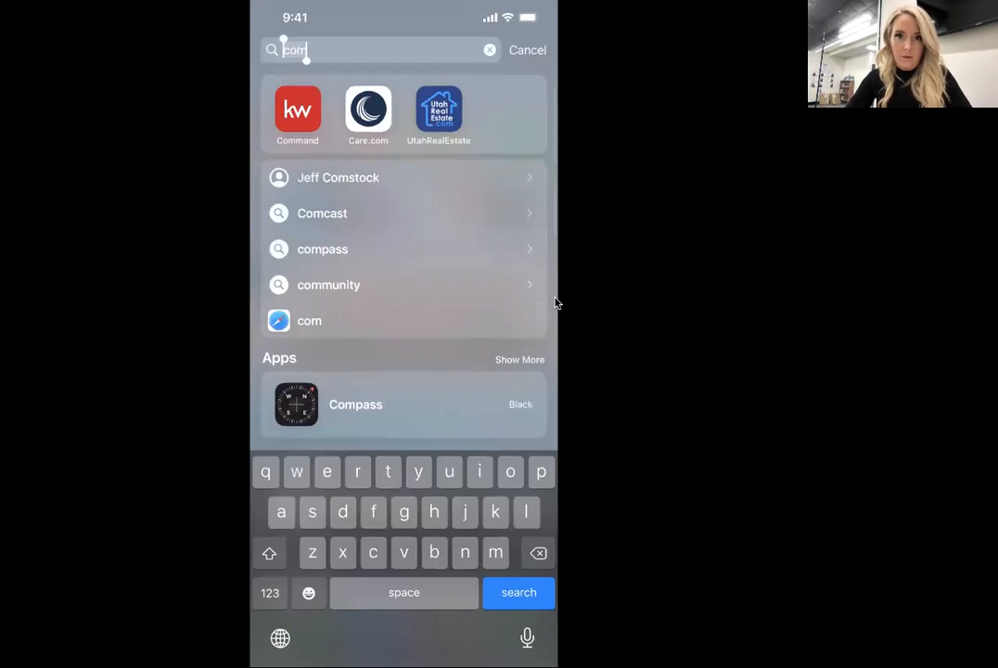
{"action": "left_click", "coordinate": [297, 111]}
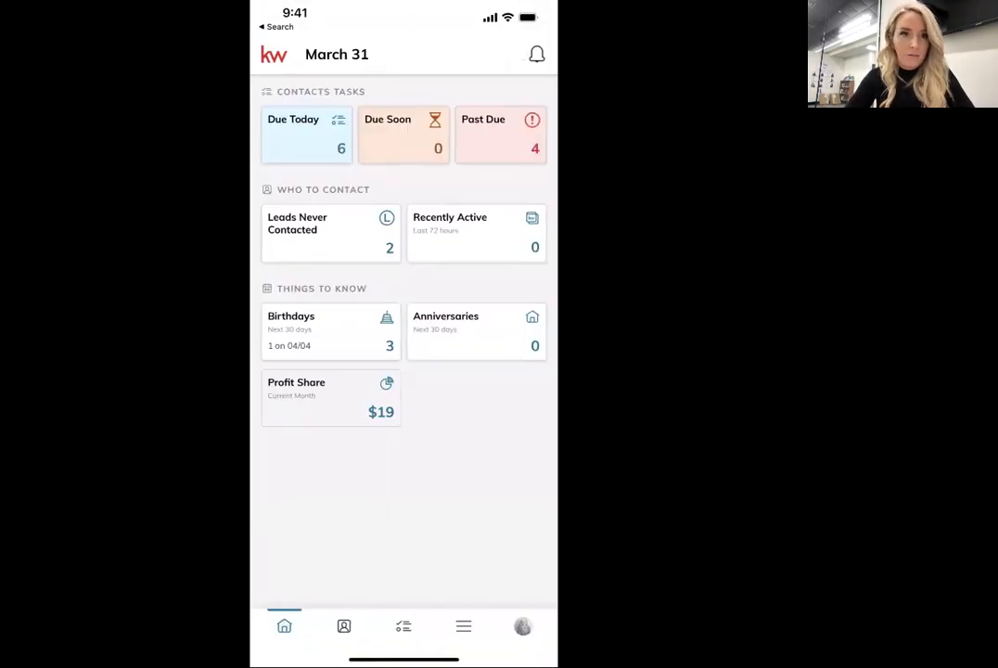
{"action": "mouse_move", "coordinate": [556, 159]}
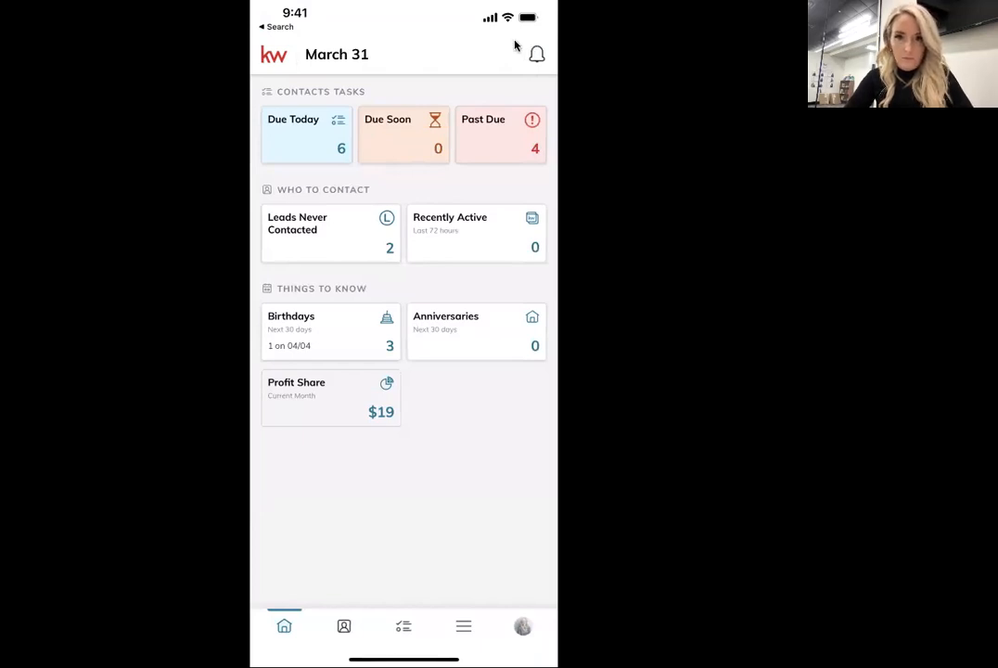
{"action": "mouse_move", "coordinate": [464, 278]}
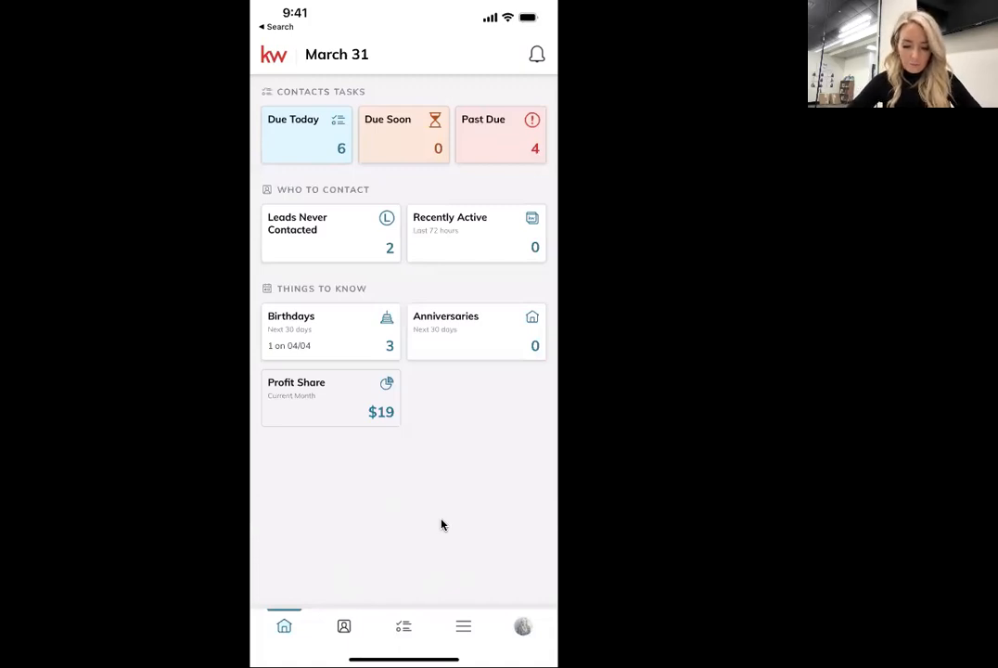
- Go to the Contacts list and start a blank New Contact form
{"action": "left_click", "coordinate": [343, 627]}
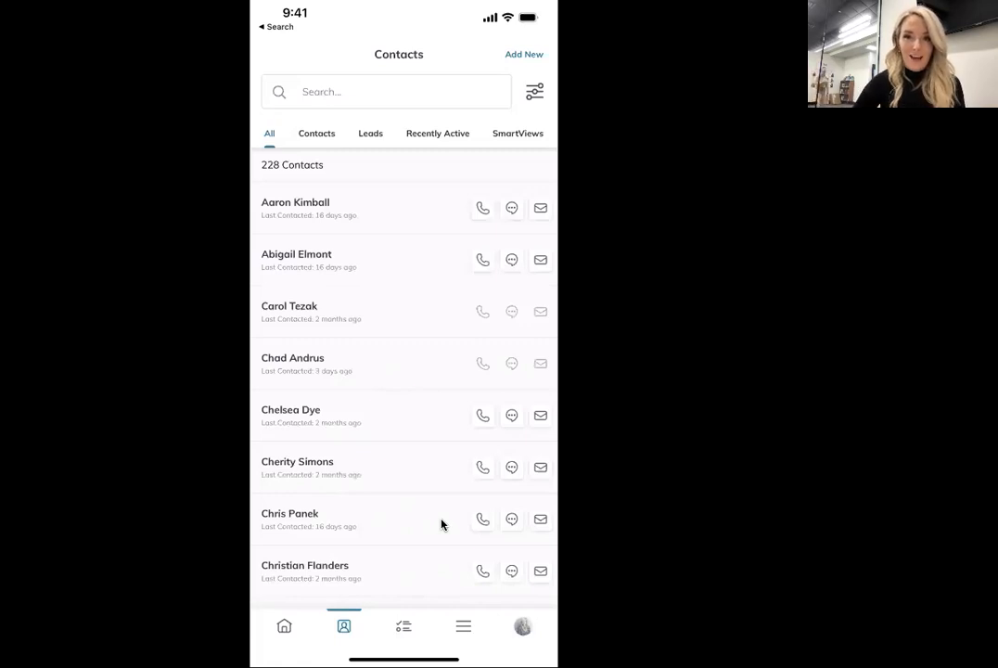
{"action": "left_click", "coordinate": [523, 54]}
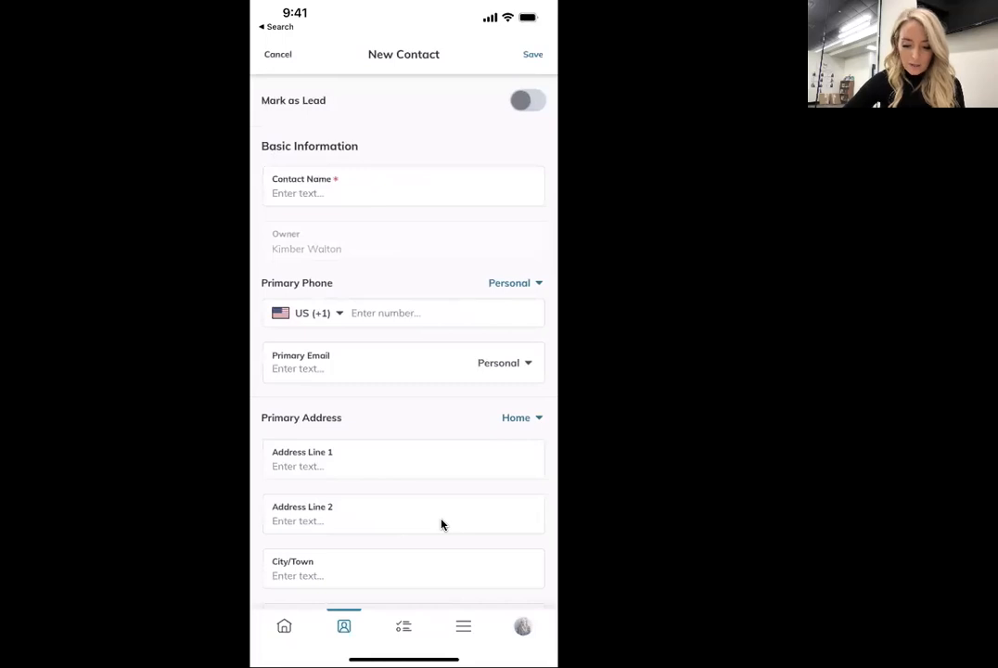
- Choose Open House as the new contact's lead source and bring up the tag list
{"action": "left_click", "coordinate": [404, 186]}
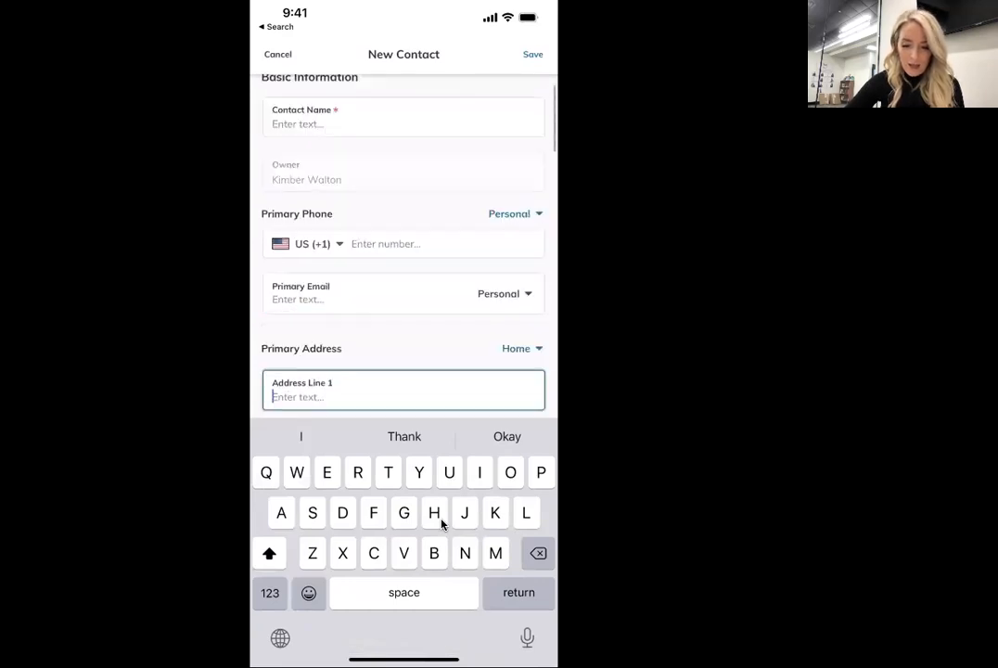
{"action": "scroll", "scroll_direction": "down", "scroll_amount": 3}
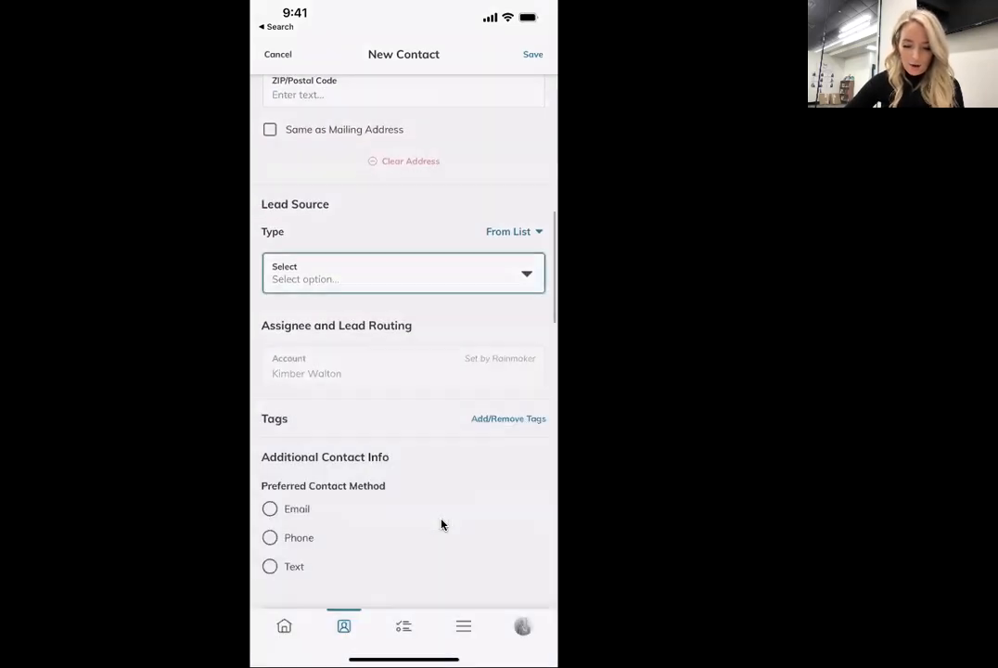
{"action": "left_click", "coordinate": [402, 274]}
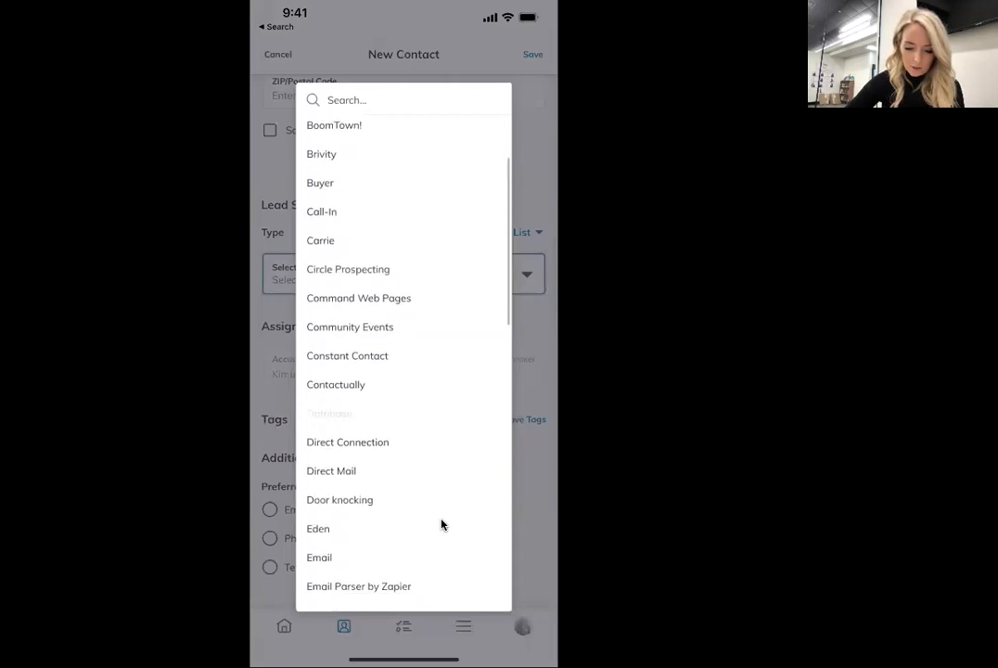
{"action": "scroll", "scroll_direction": "down", "scroll_amount": 3}
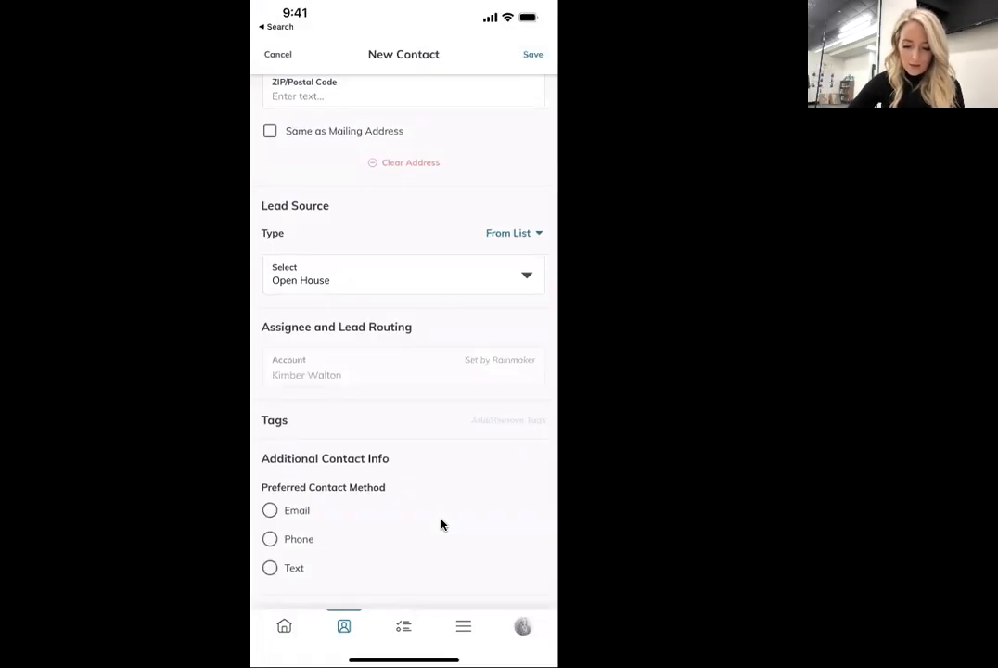
{"action": "left_click", "coordinate": [508, 420]}
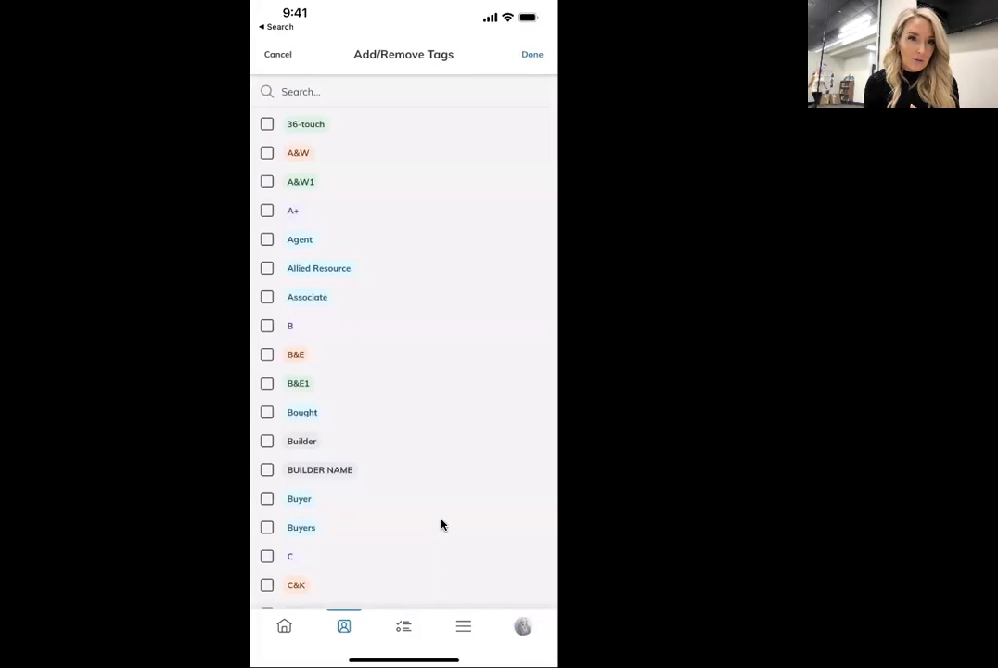
- Apply the Open House tag to the new contact and confirm the tags
{"action": "scroll", "scroll_direction": "down", "scroll_amount": 3}
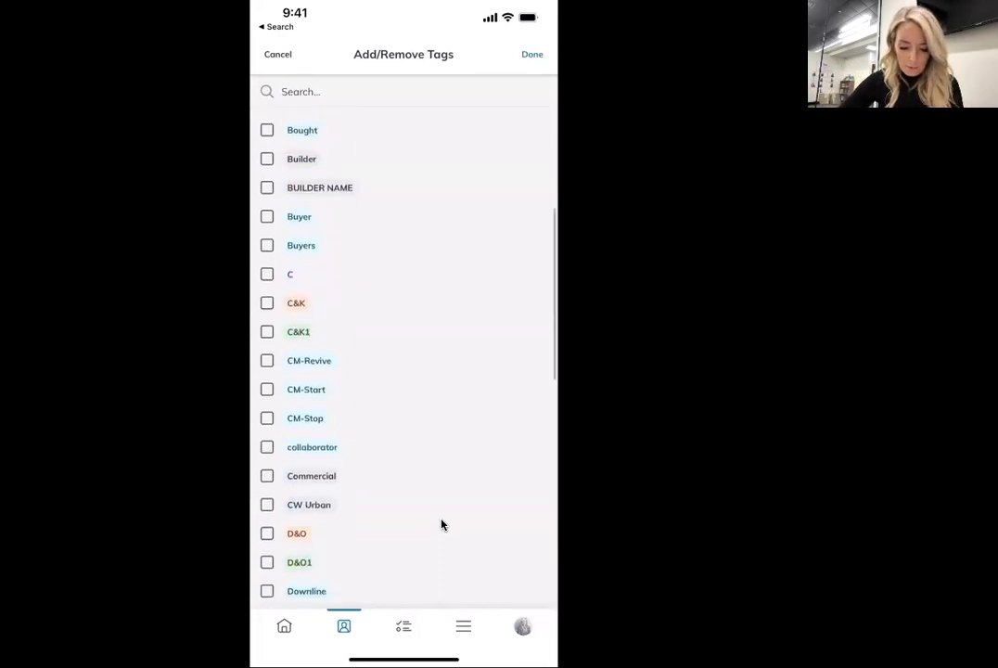
{"action": "scroll", "scroll_direction": "down", "scroll_amount": 3}
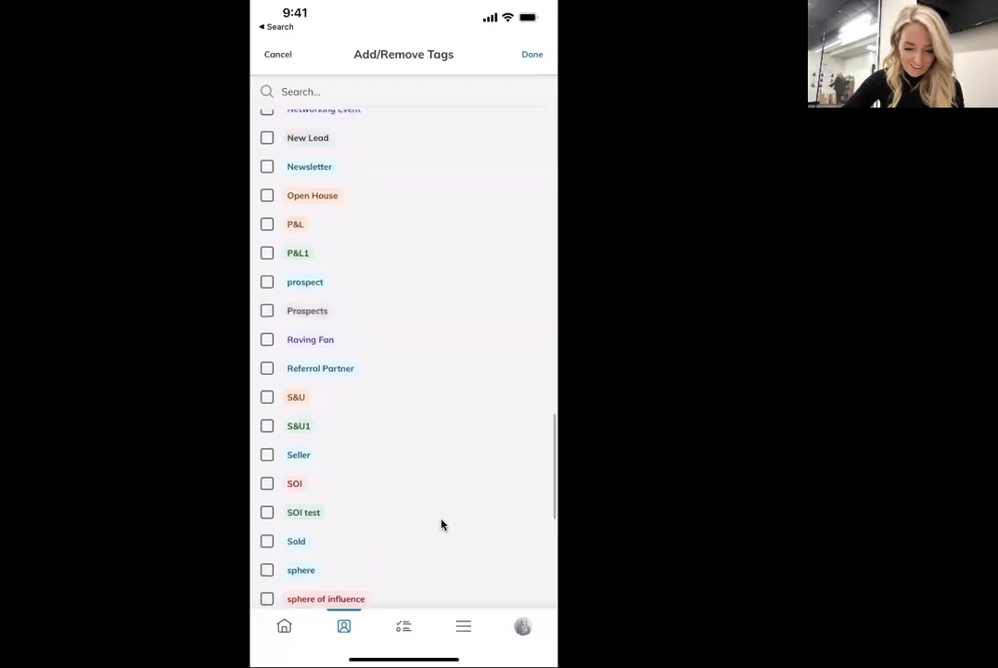
{"action": "left_click", "coordinate": [267, 194]}
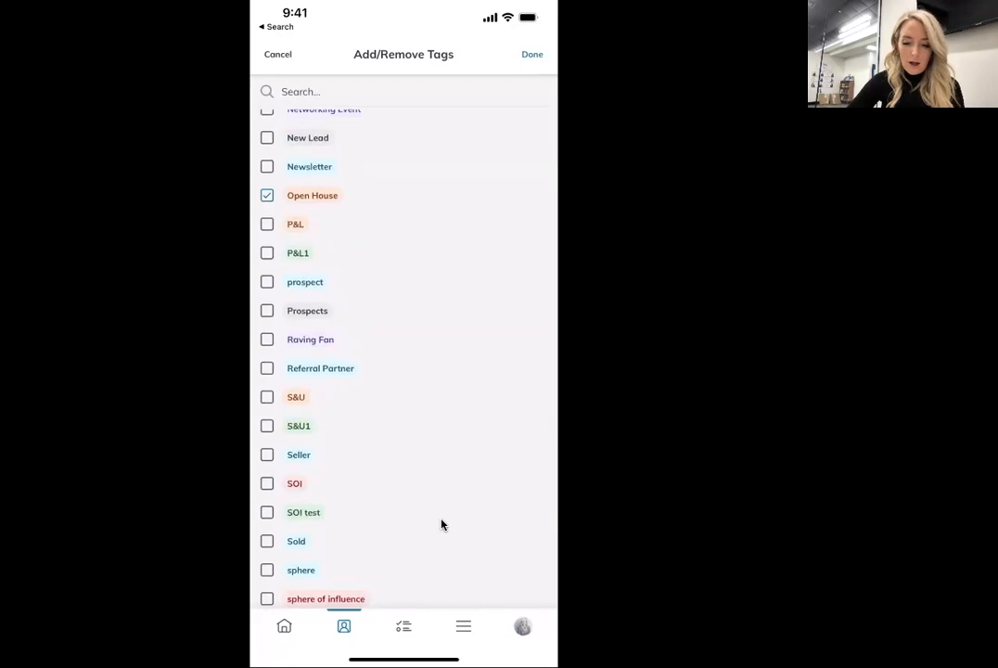
{"action": "left_click", "coordinate": [531, 54]}
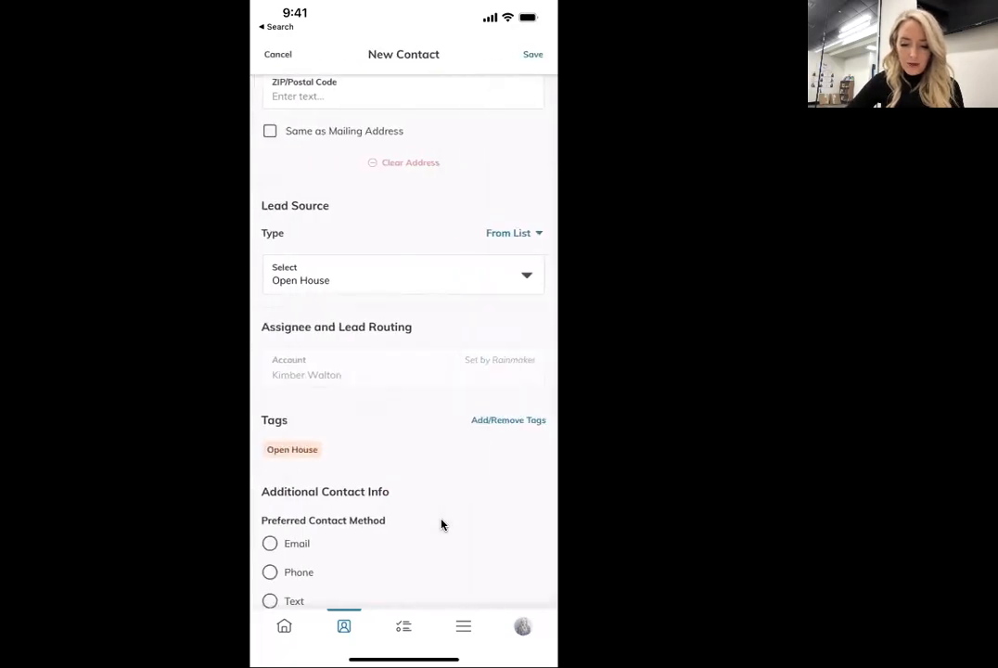
- Switch on Mark as Lead for the new contact, then view an existing contact's details
{"action": "scroll", "scroll_direction": "up", "scroll_amount": 3}
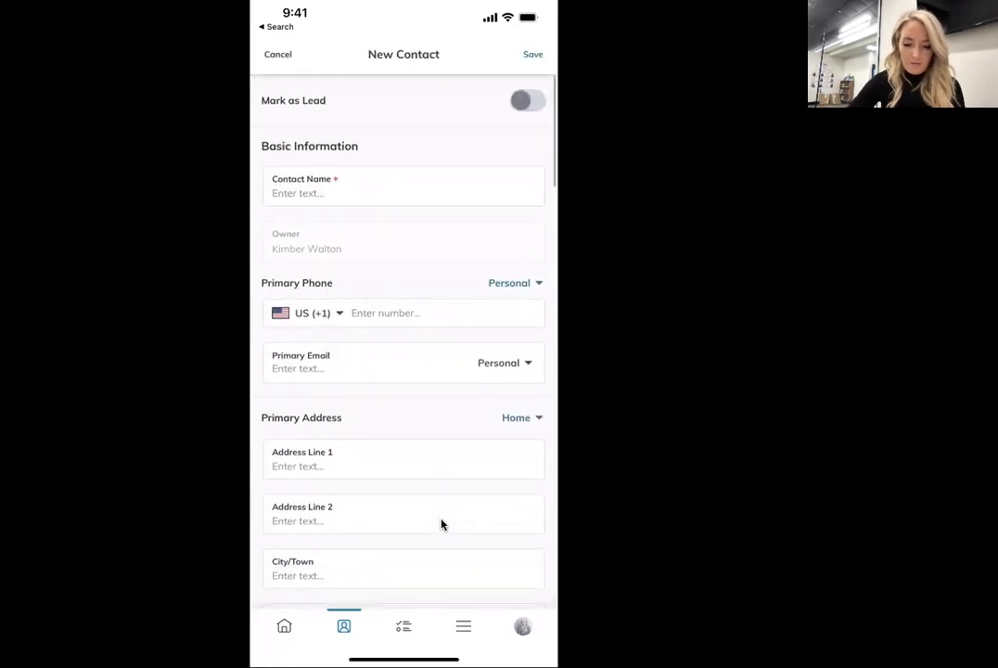
{"action": "left_click", "coordinate": [527, 100]}
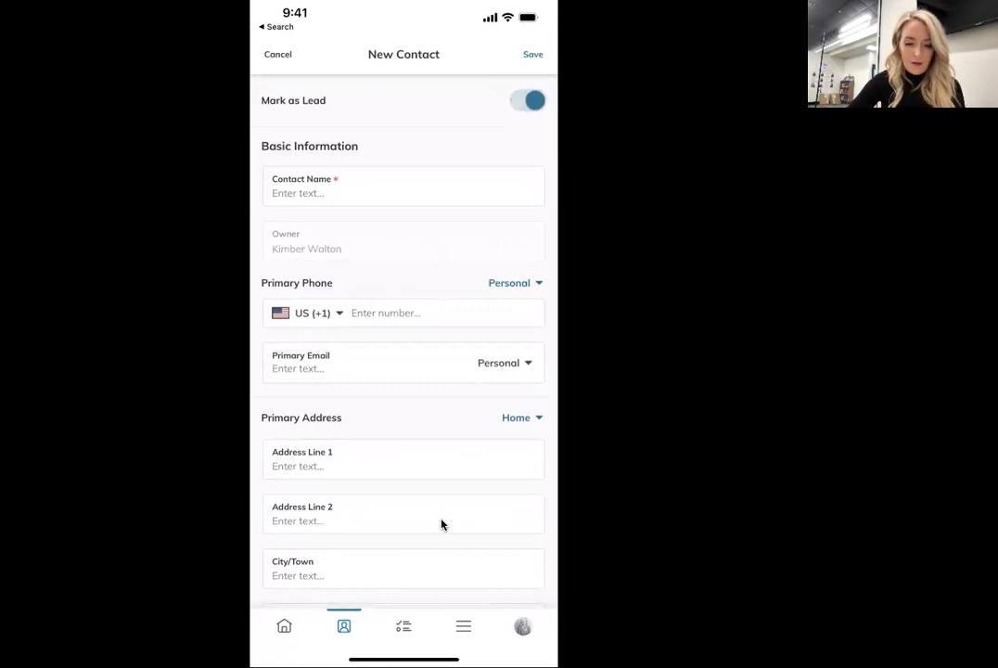
{"action": "left_click", "coordinate": [279, 54]}
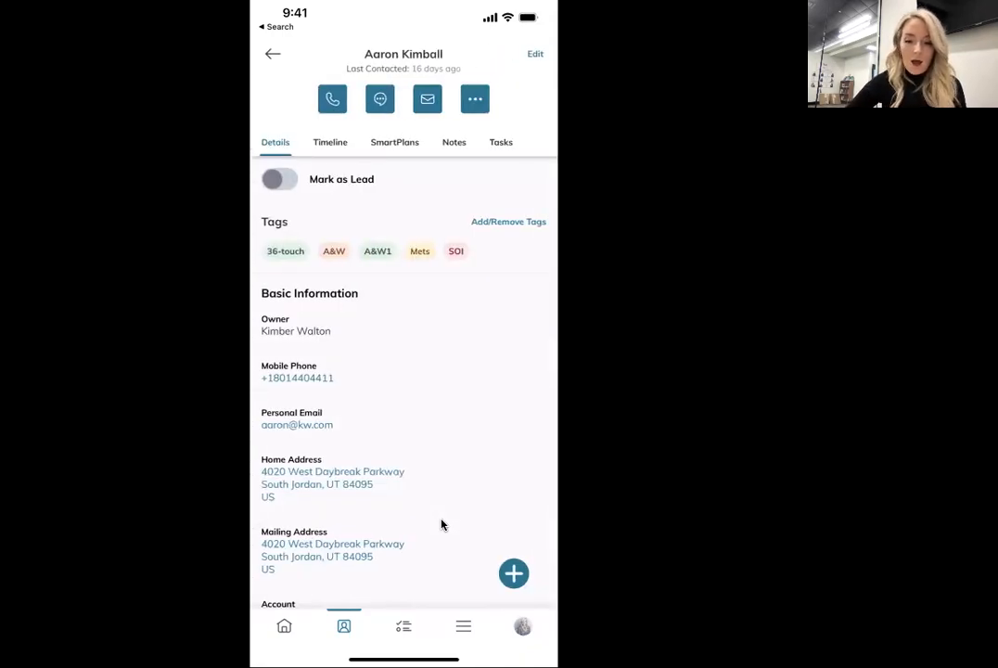
- From the contact's quick actions, choose Add to SmartPlan
{"action": "left_click", "coordinate": [514, 573]}
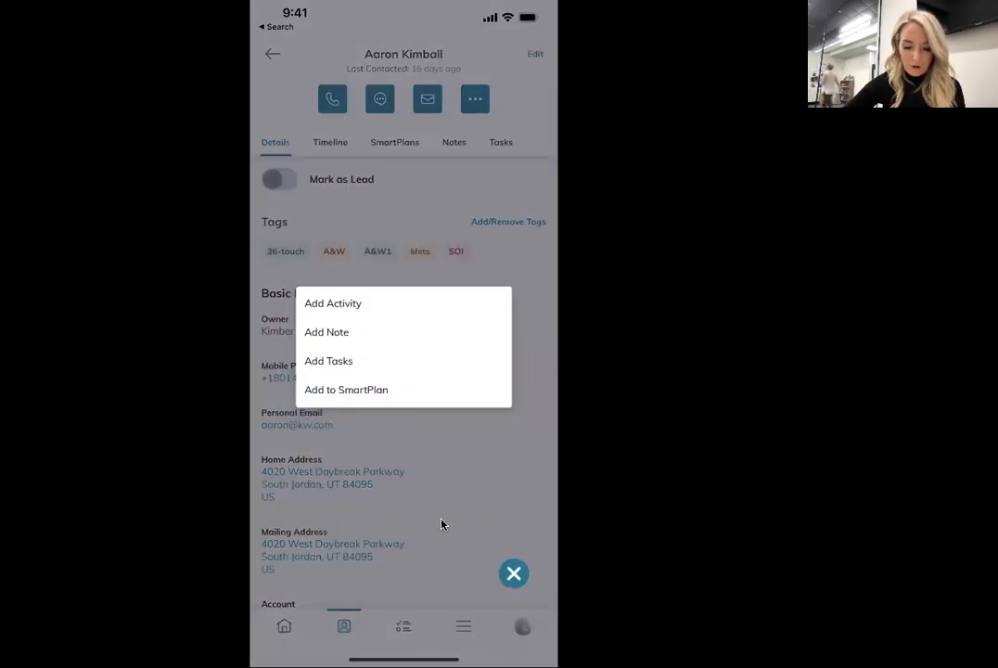
{"action": "left_click", "coordinate": [345, 389]}
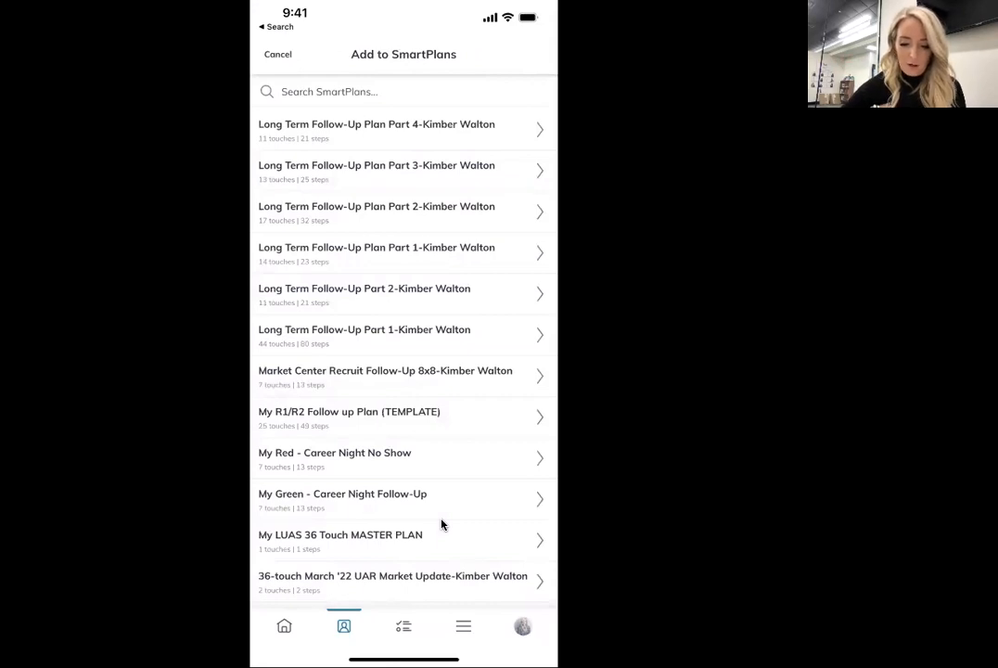
- Enroll the contact in Long Term Follow-Up Plan Part 1 with the TCPA disclaimer acknowledged, then return to contacts
{"action": "left_click", "coordinate": [376, 252]}
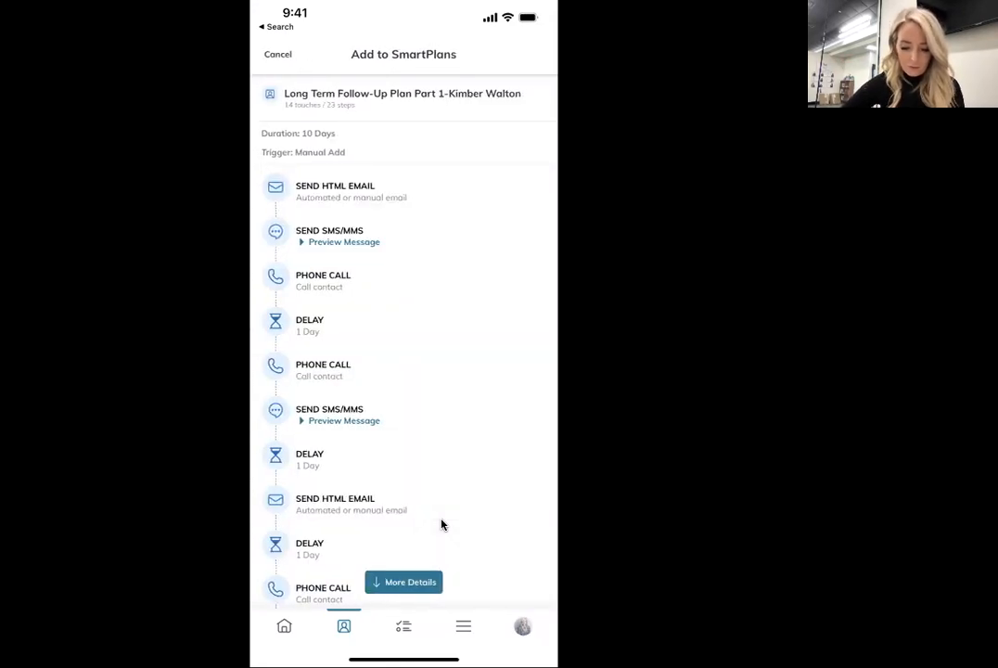
{"action": "scroll", "scroll_direction": "down", "scroll_amount": 3}
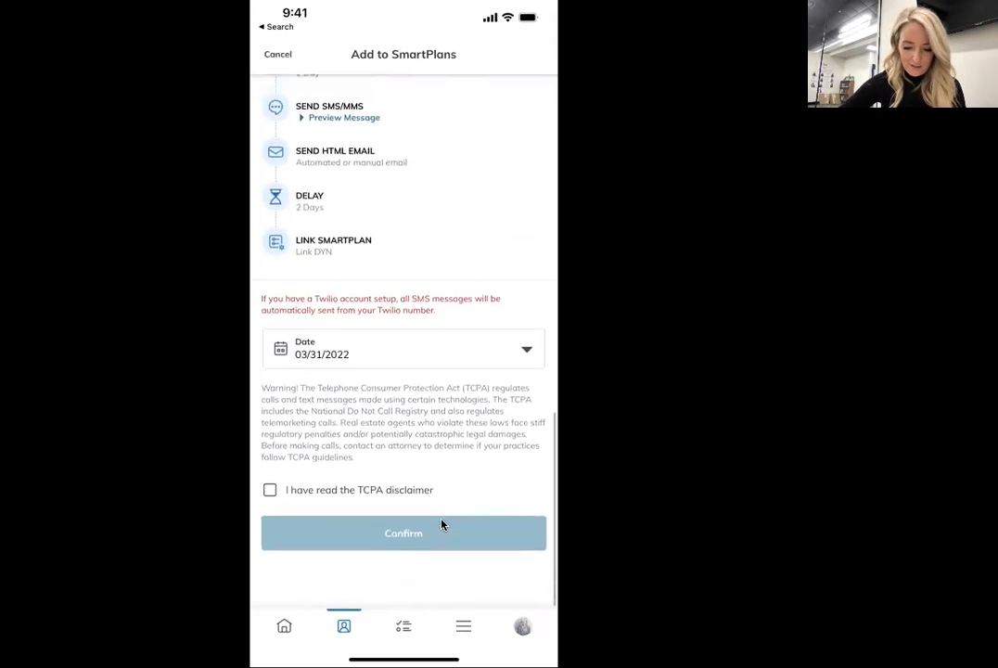
{"action": "left_click", "coordinate": [269, 489]}
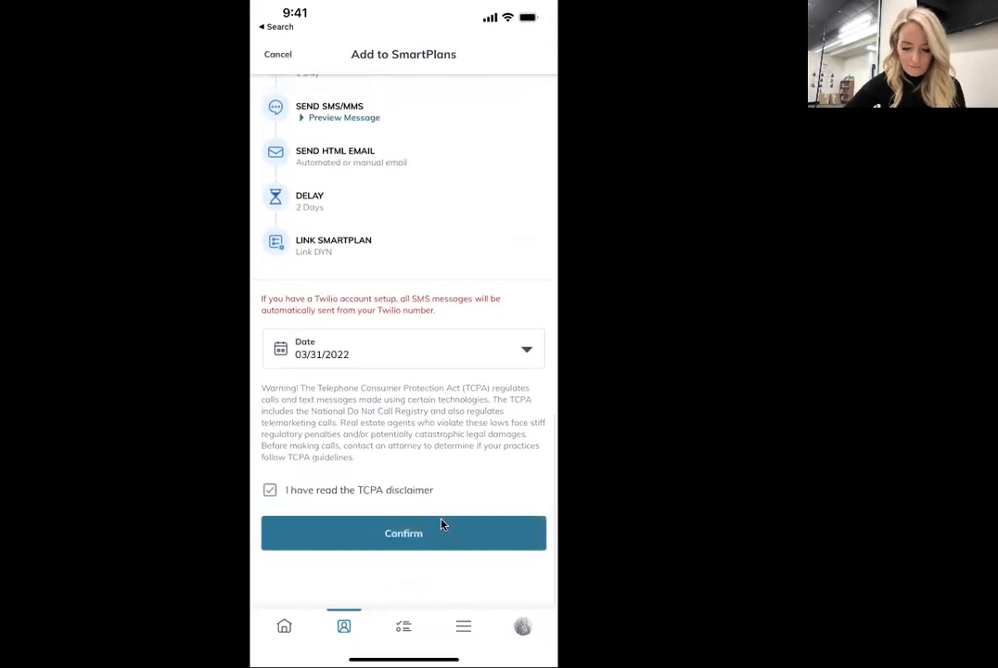
{"action": "left_click", "coordinate": [404, 532]}
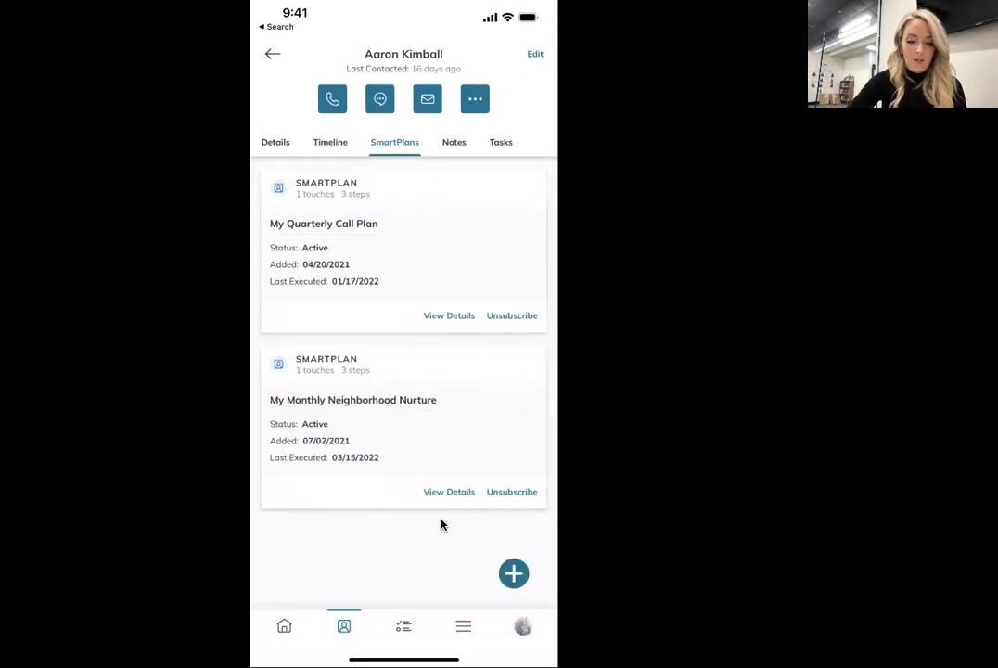
{"action": "left_click", "coordinate": [271, 51]}
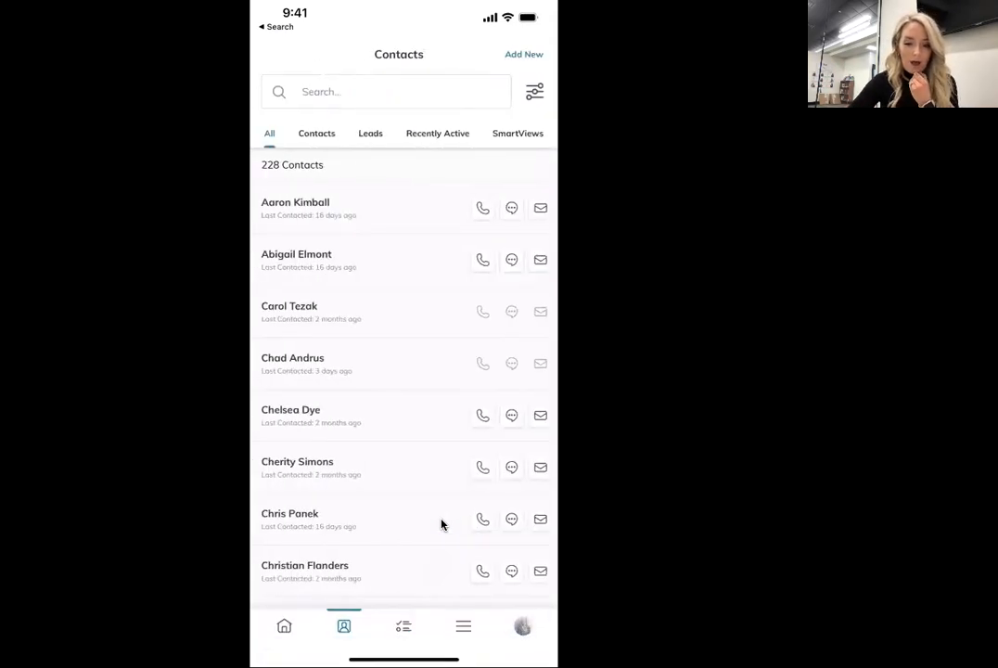